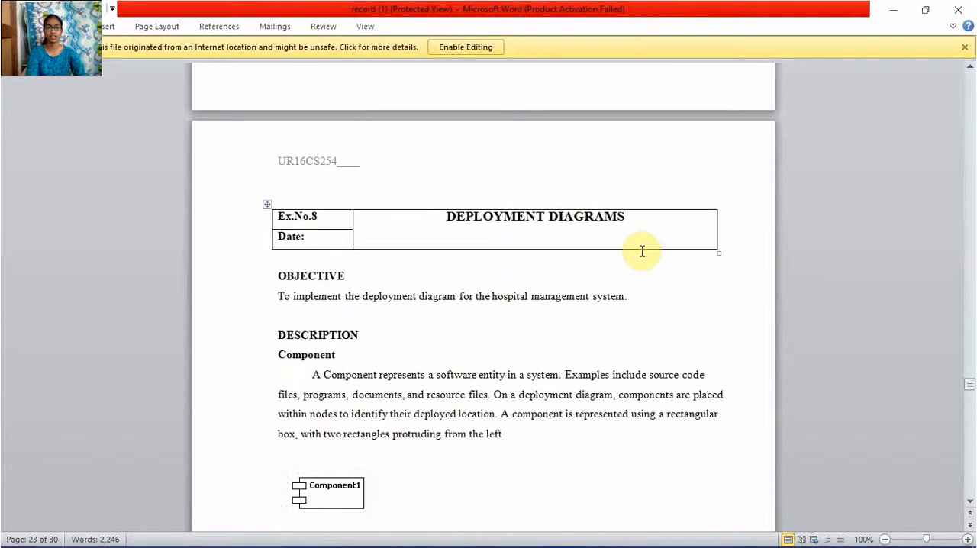
scroll(down, 3)
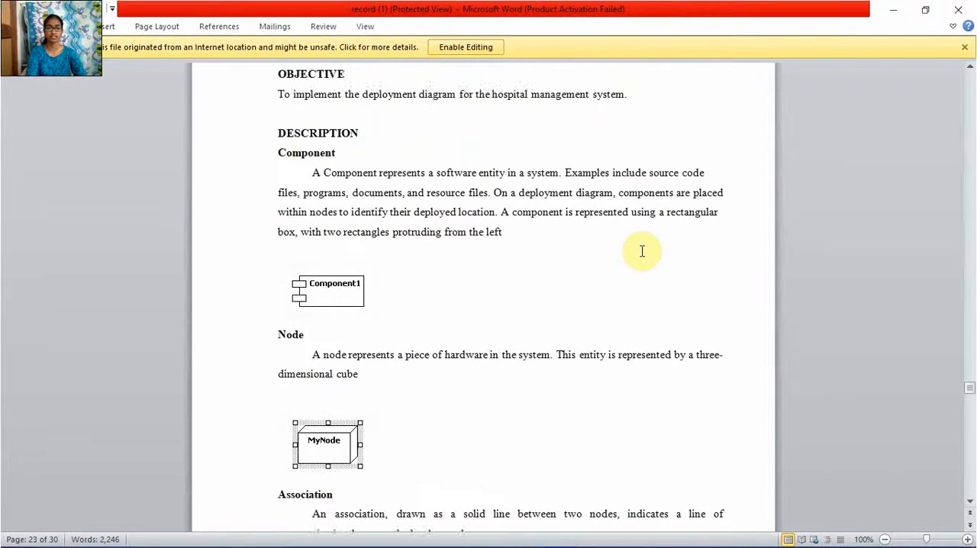
scroll(up, 3)
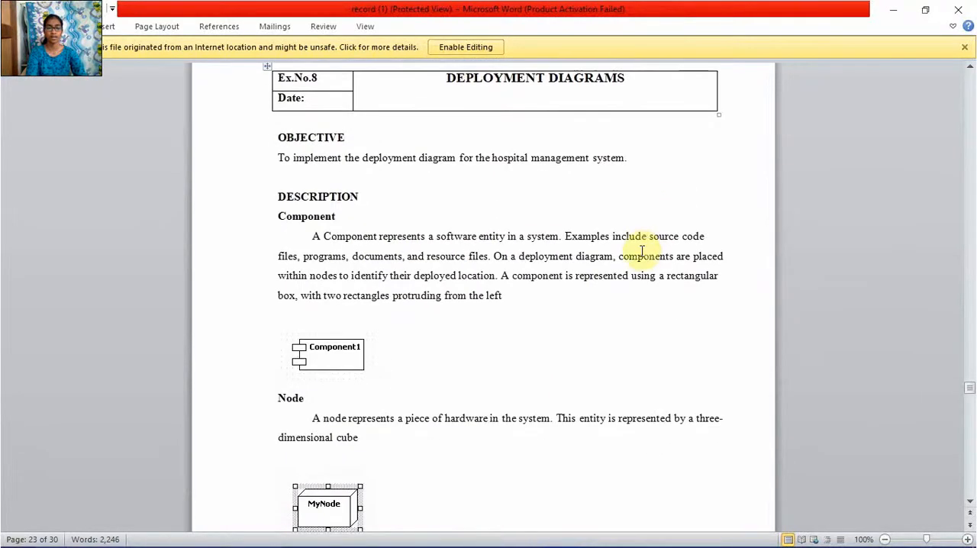
scroll(down, 3)
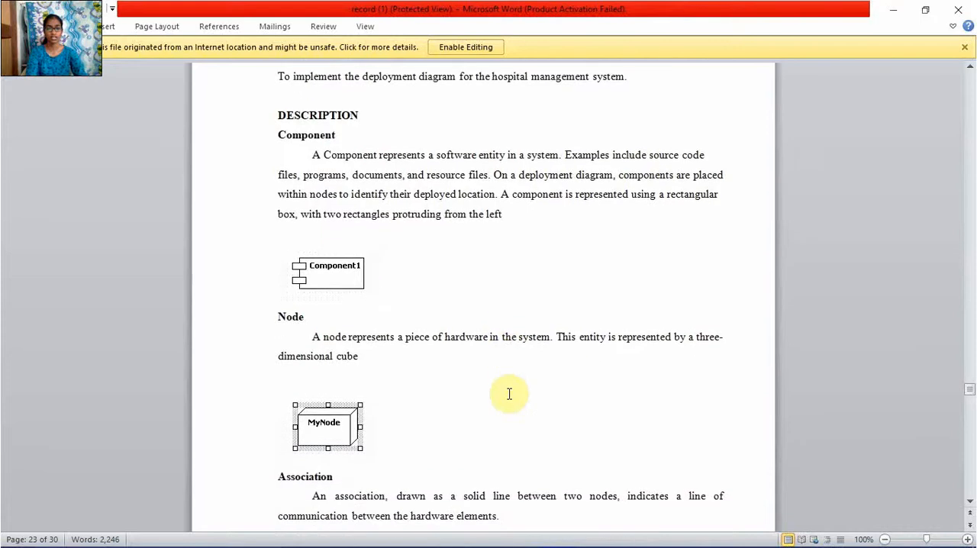
scroll(up, 3)
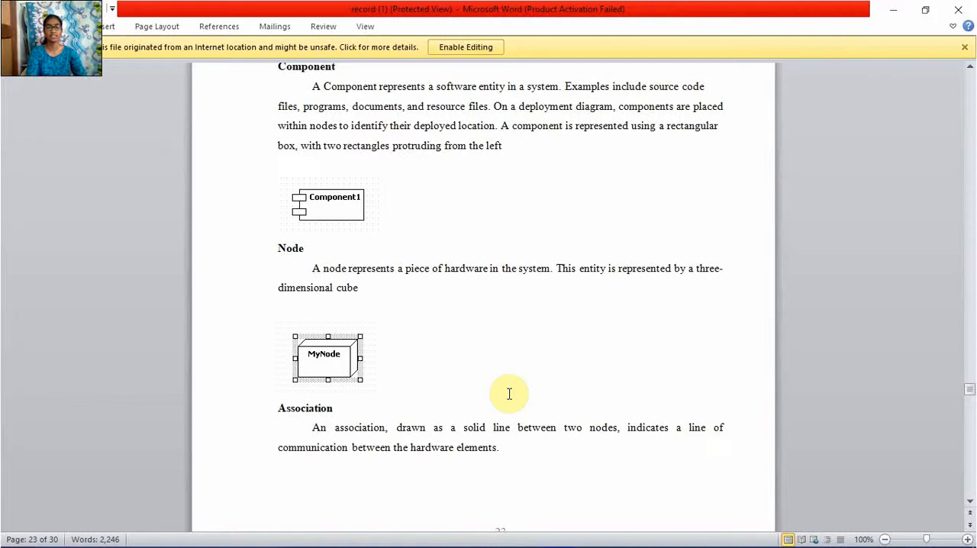
scroll(up, 3)
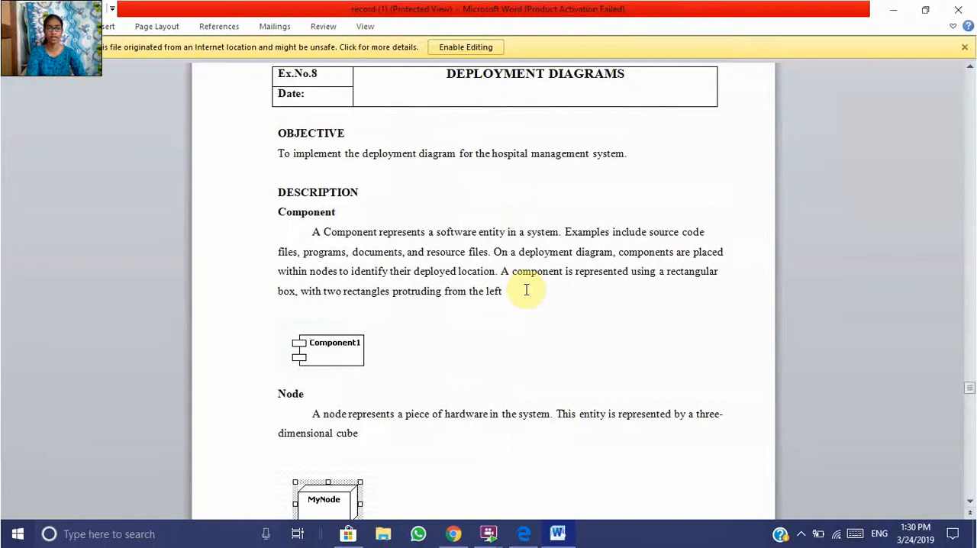
scroll(down, 3)
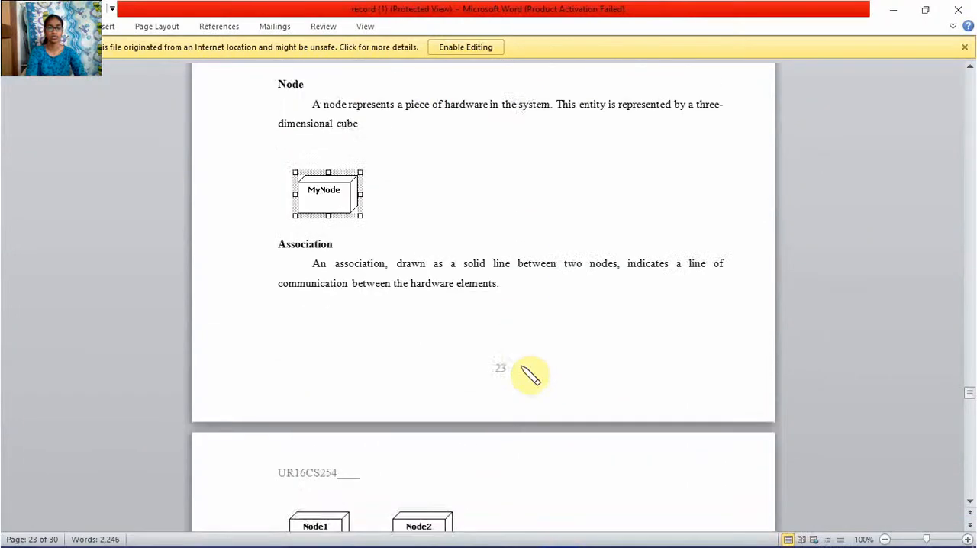
scroll(down, 3)
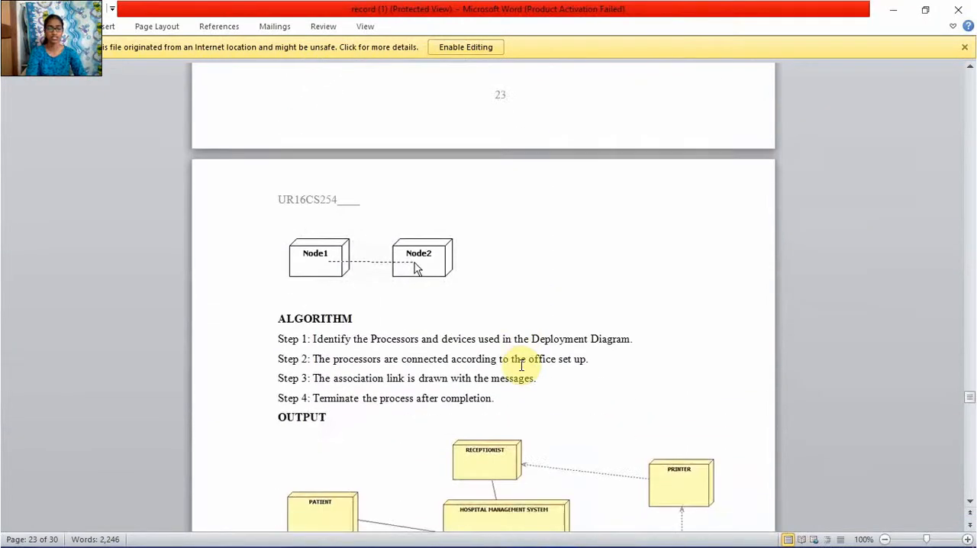
scroll(down, 3)
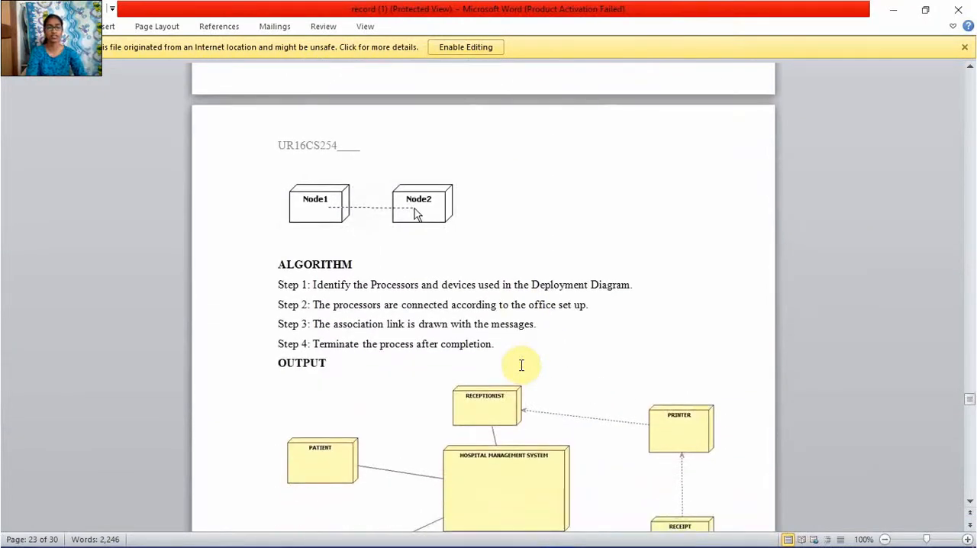
scroll(down, 3)
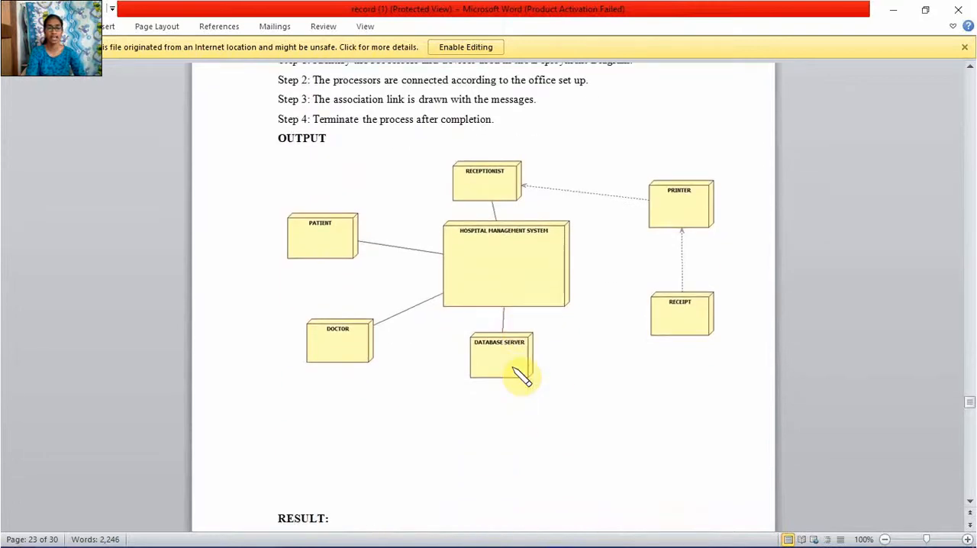
scroll(down, 3)
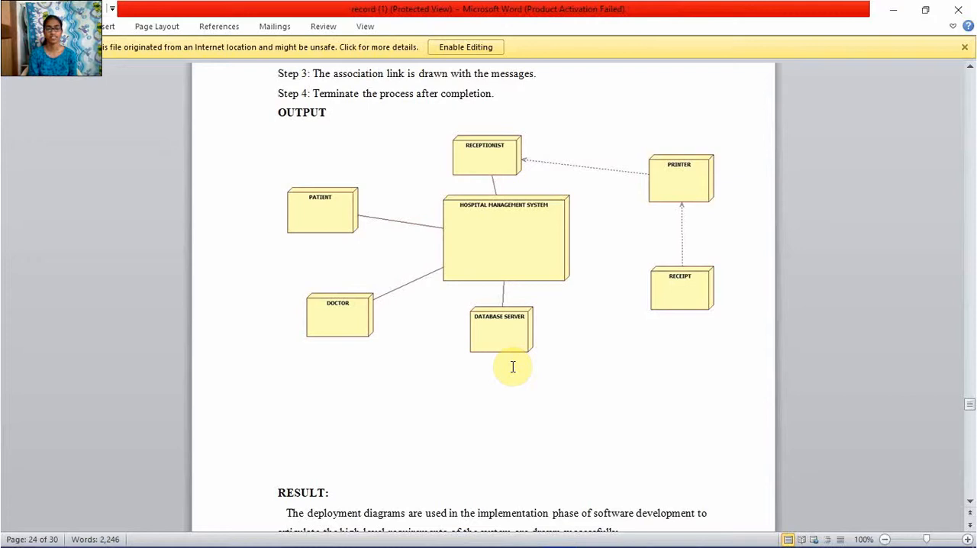
mouse_move(527, 258)
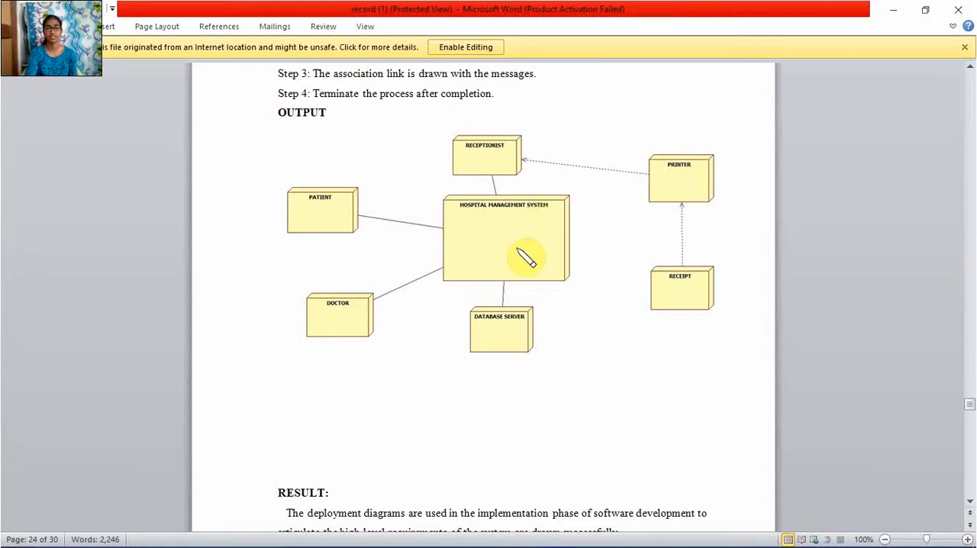
mouse_move(477, 269)
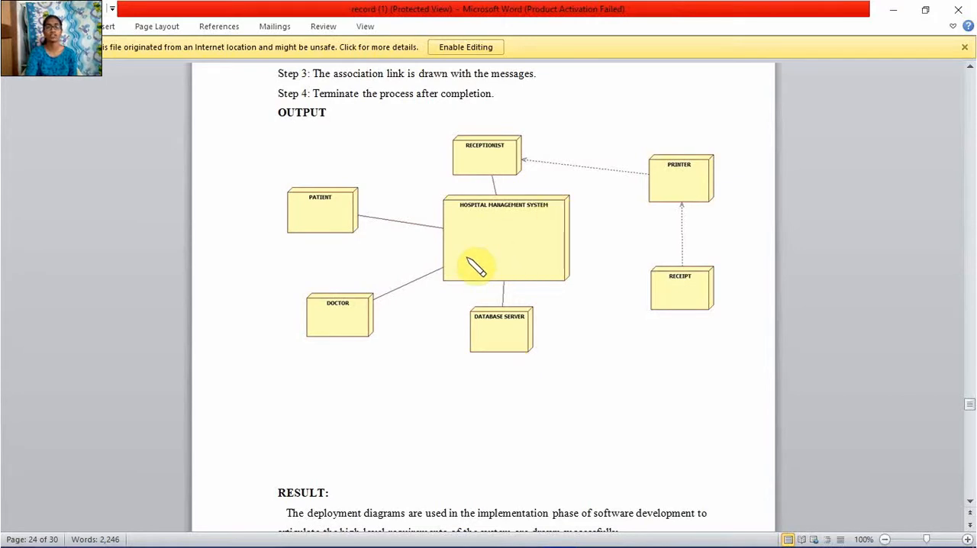
mouse_move(500, 185)
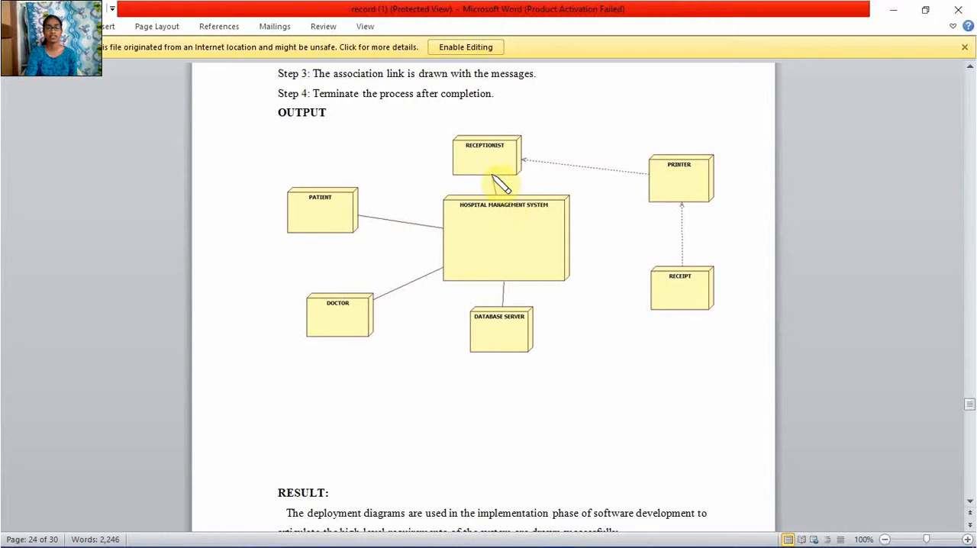
mouse_move(556, 237)
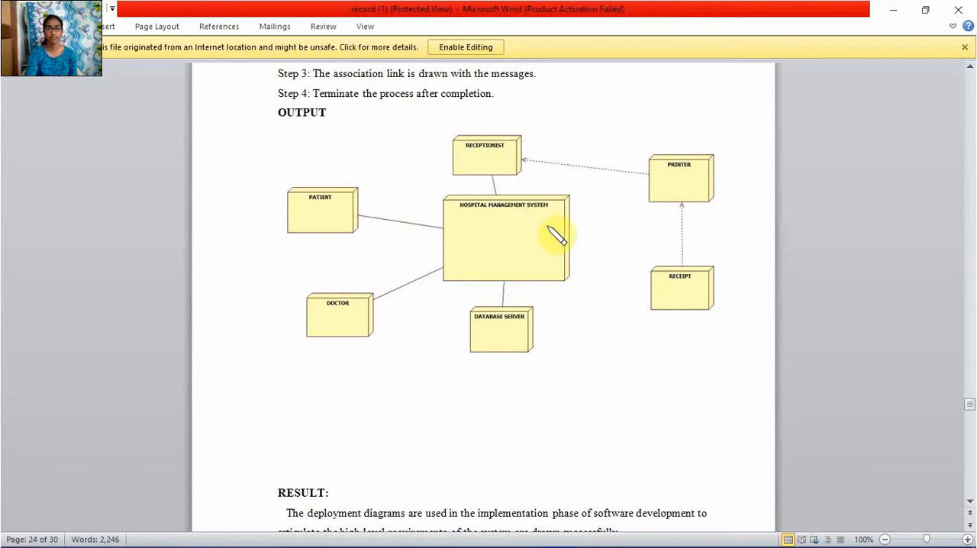
mouse_move(353, 212)
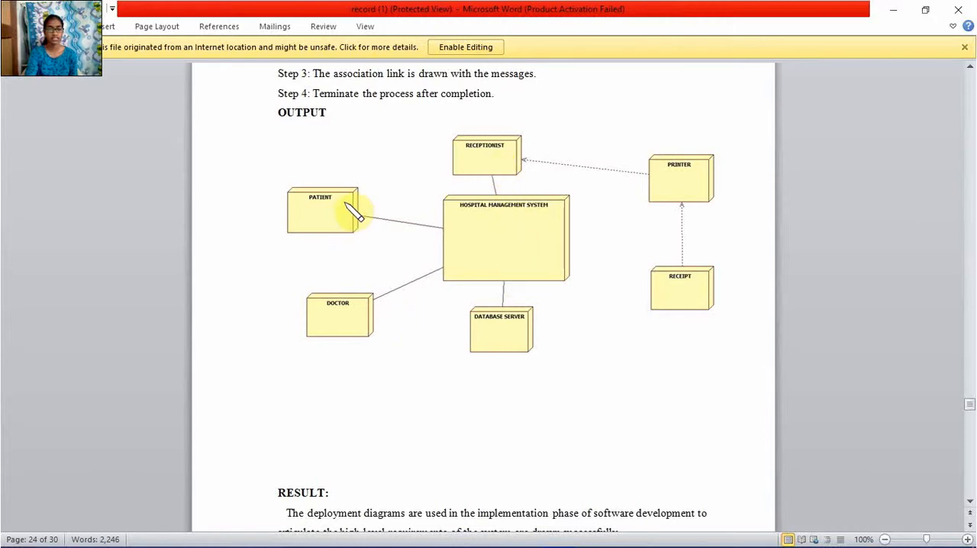
mouse_move(370, 340)
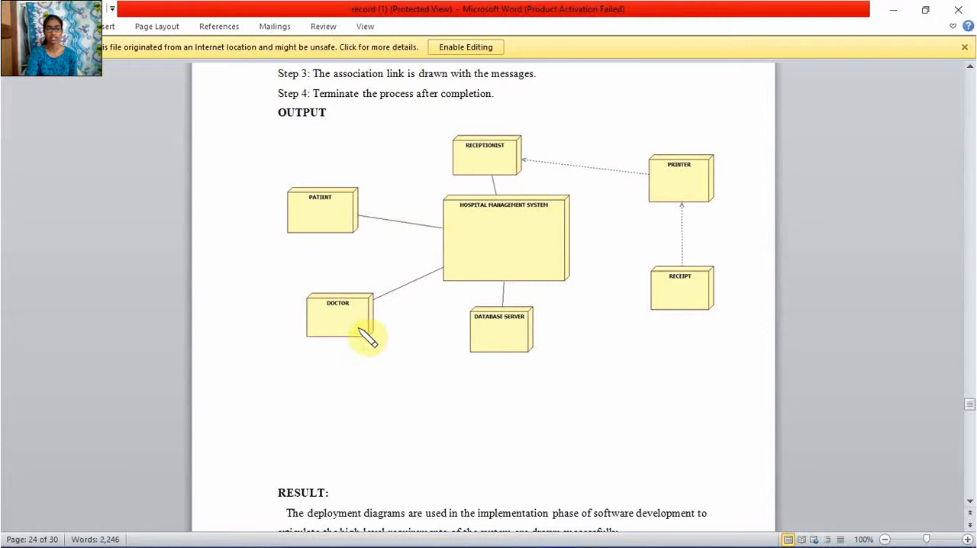
mouse_move(658, 325)
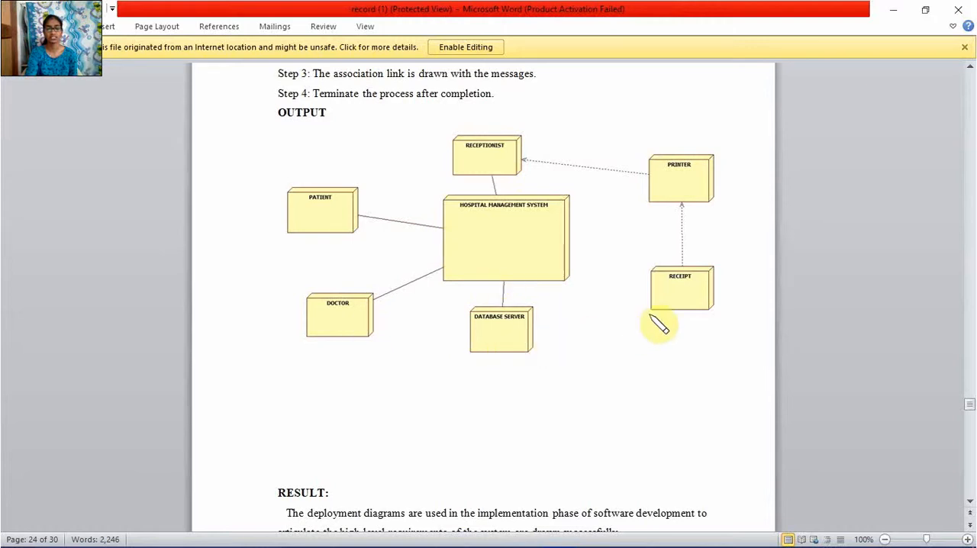
mouse_move(562, 153)
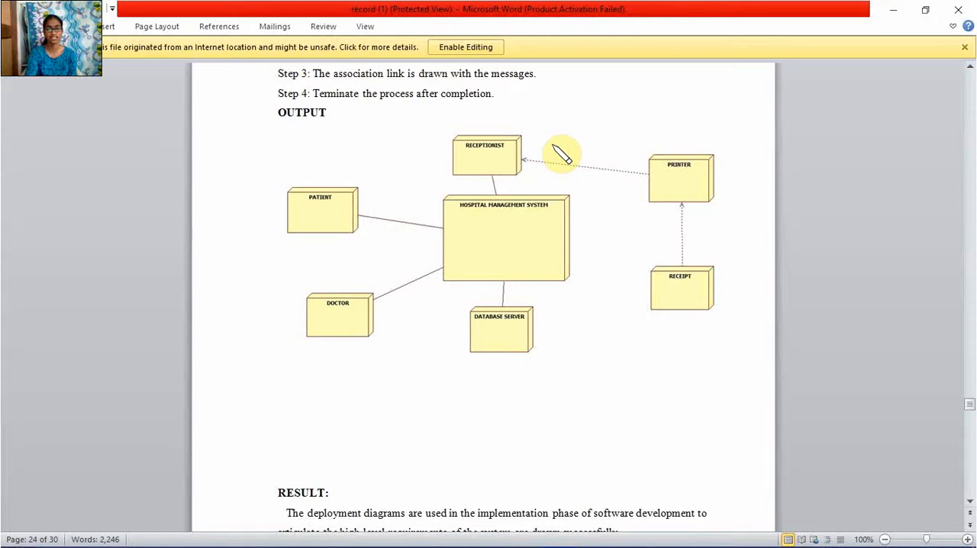
mouse_move(678, 183)
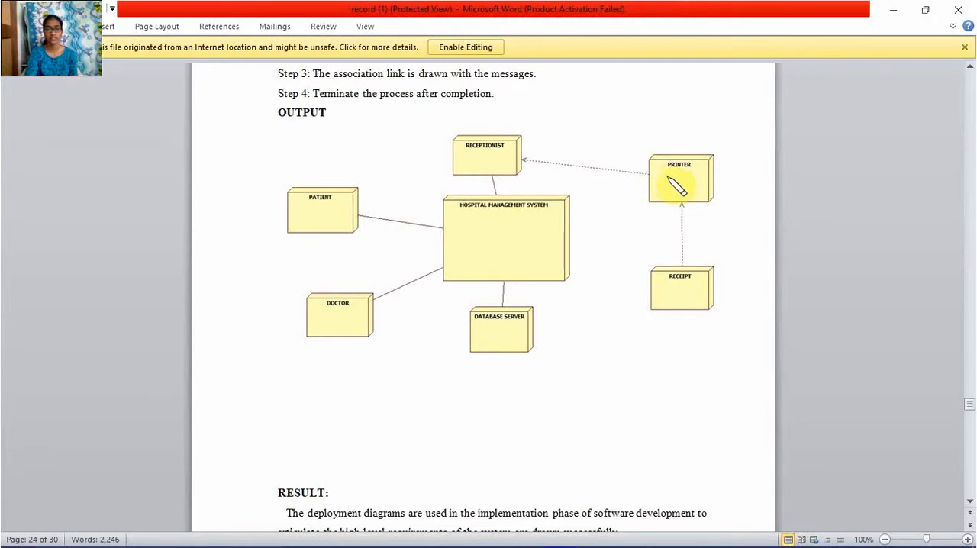
mouse_move(691, 294)
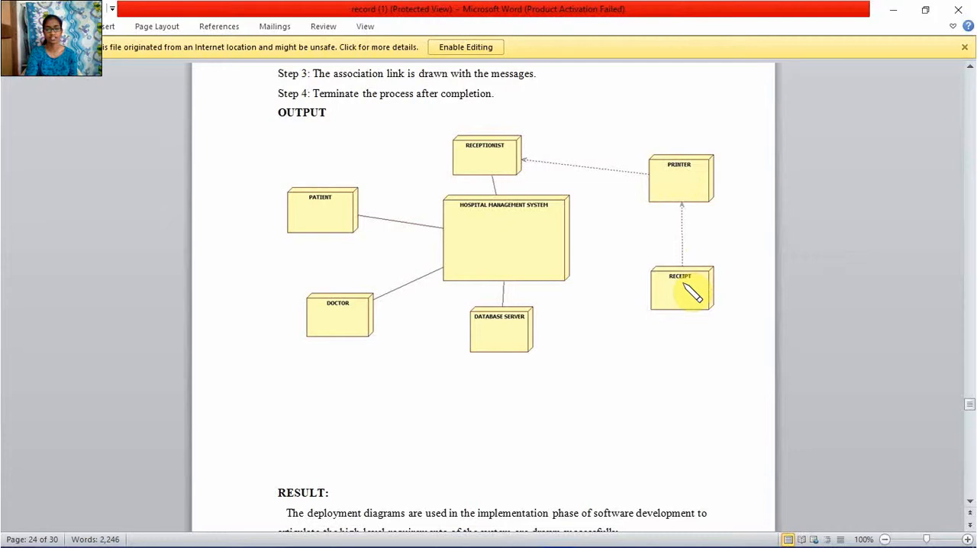
mouse_move(504, 149)
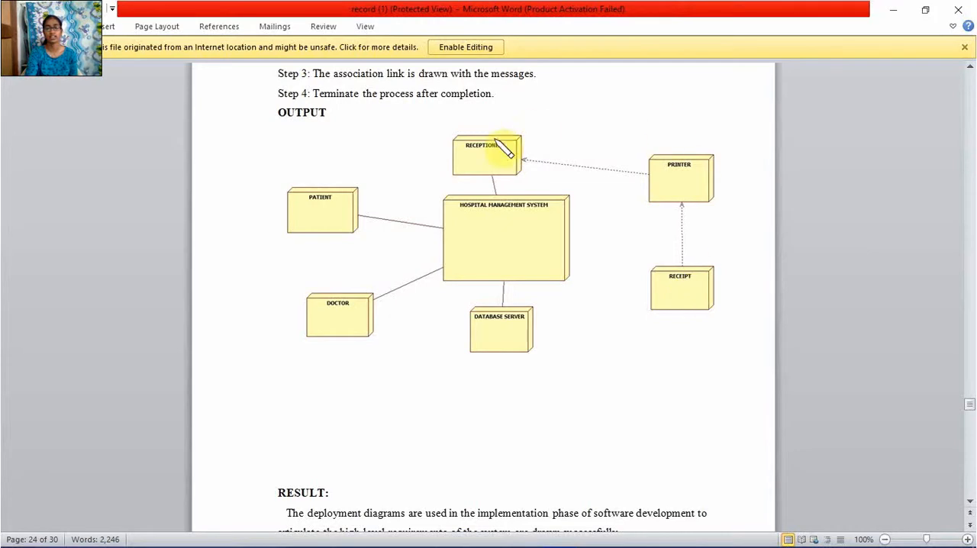
mouse_move(673, 117)
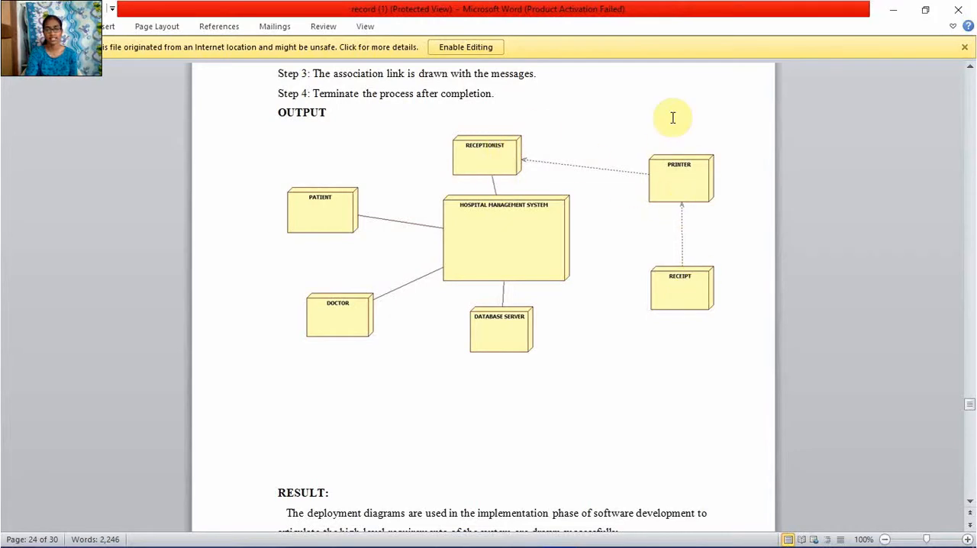